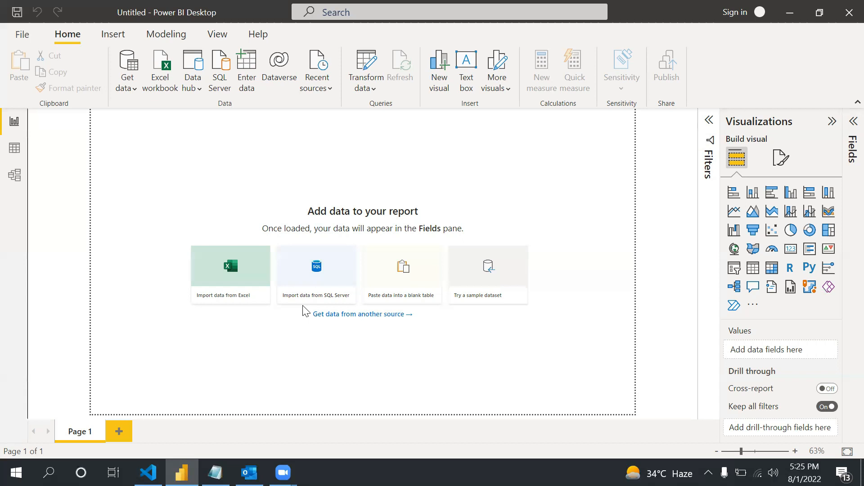
pyautogui.moveTo(93, 137)
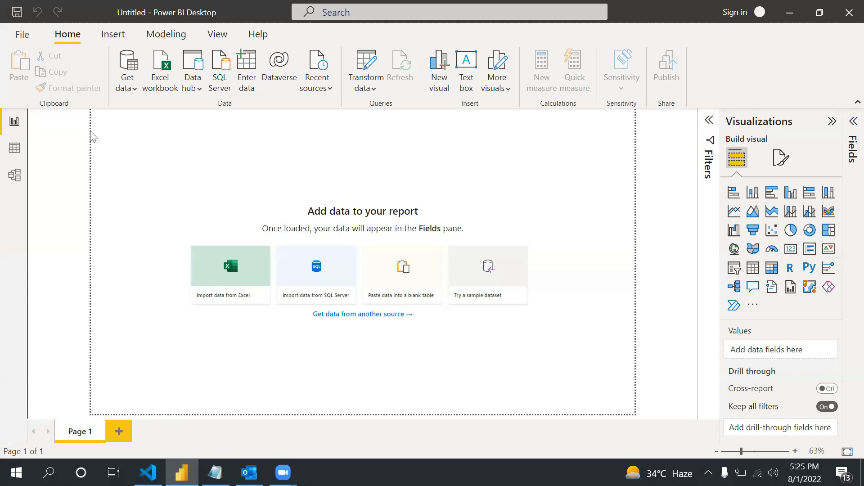
pyautogui.moveTo(156, 95)
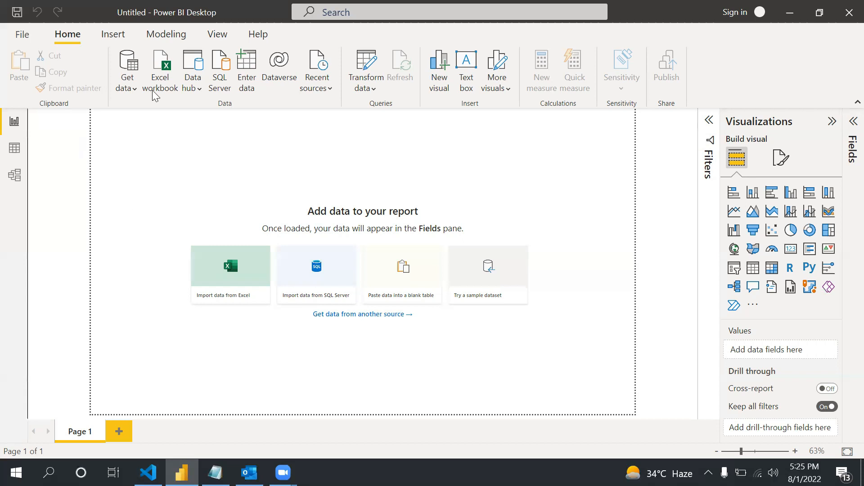
# Step: Open the Options dialog via File > Options and settings
pyautogui.click(22, 34)
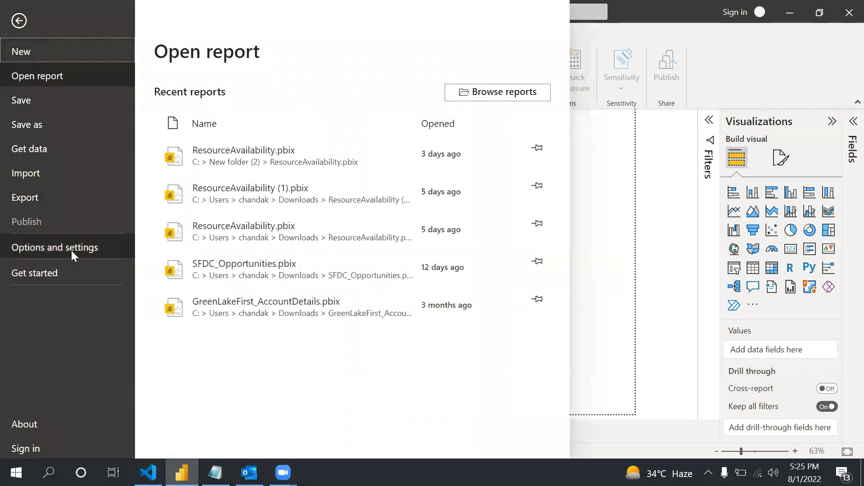
pyautogui.click(54, 247)
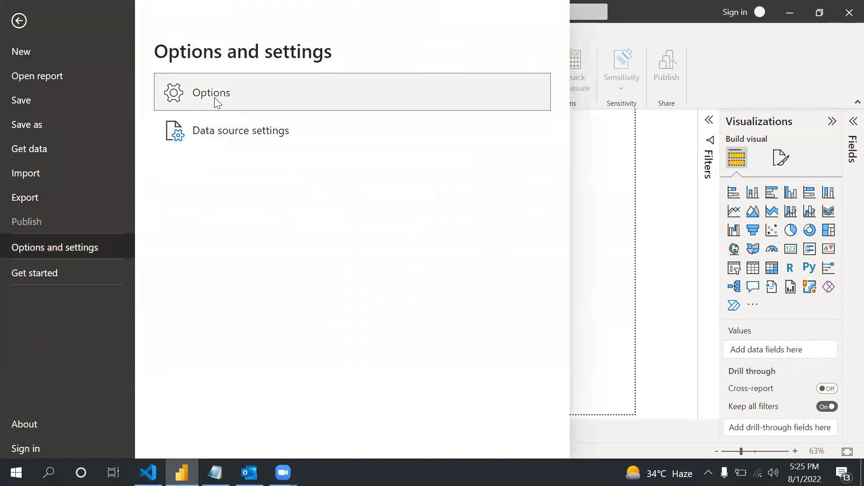
pyautogui.click(18, 20)
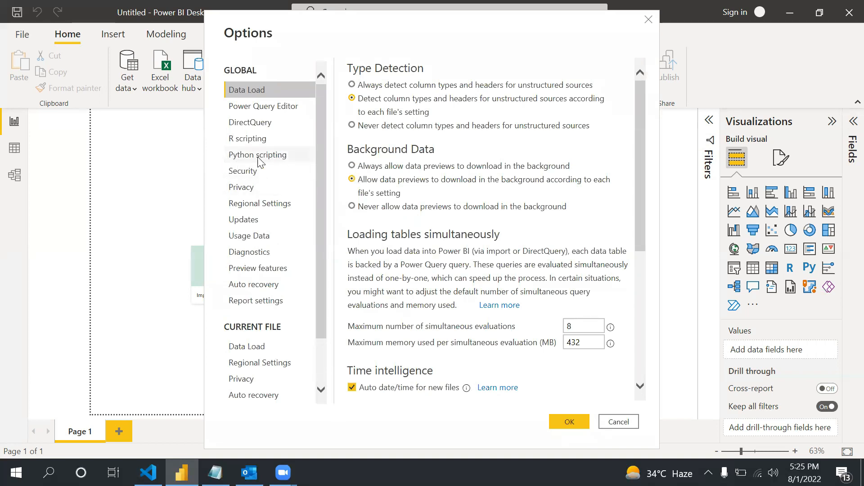
# Step: Show the Python scripting page with its detected Python home and IDE paths
pyautogui.click(257, 154)
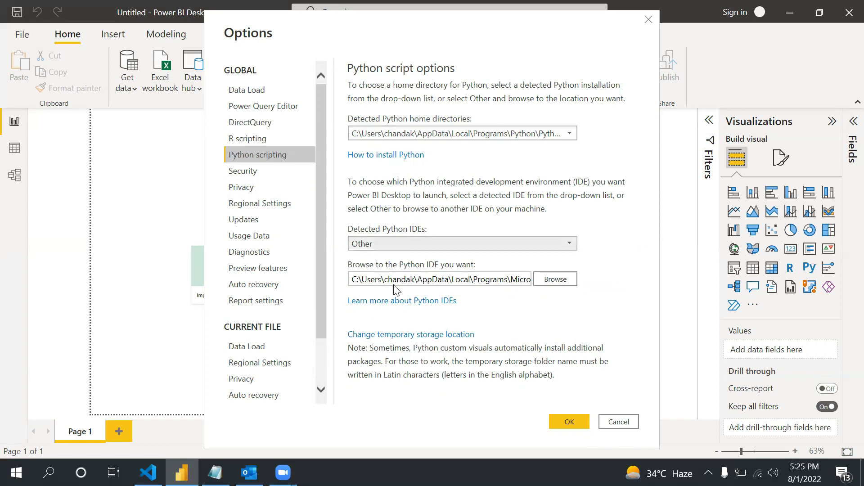
pyautogui.moveTo(397, 140)
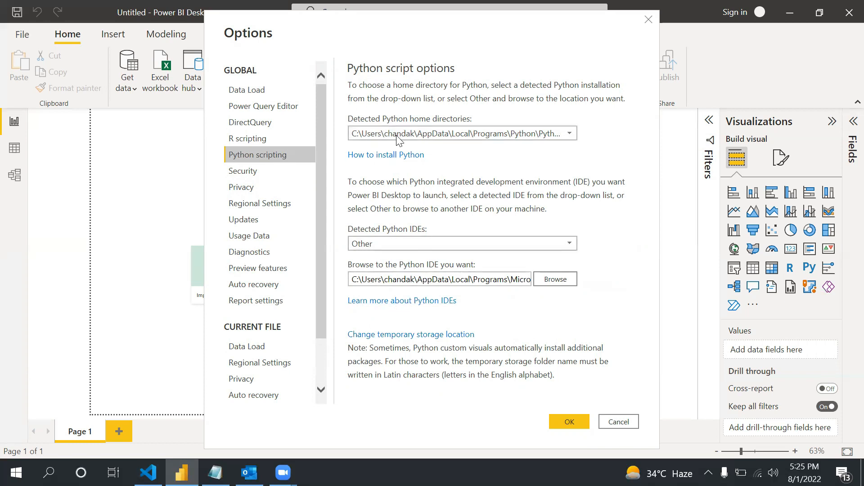
pyautogui.moveTo(453, 133)
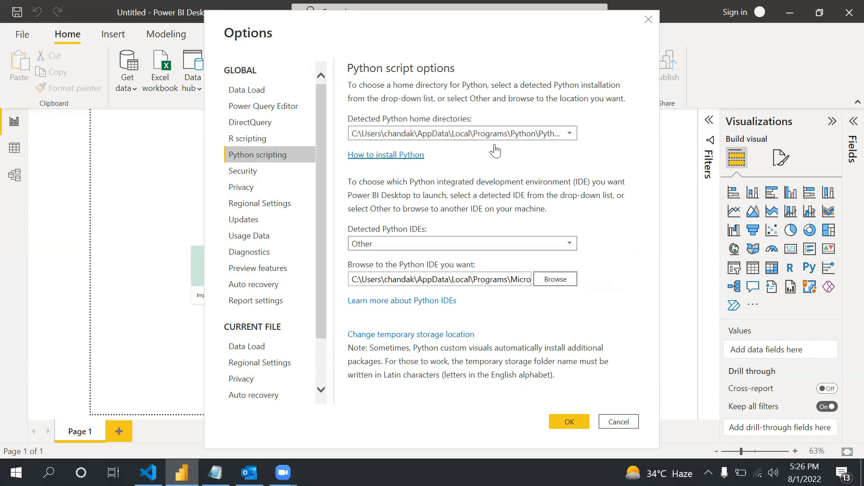
pyautogui.moveTo(382, 169)
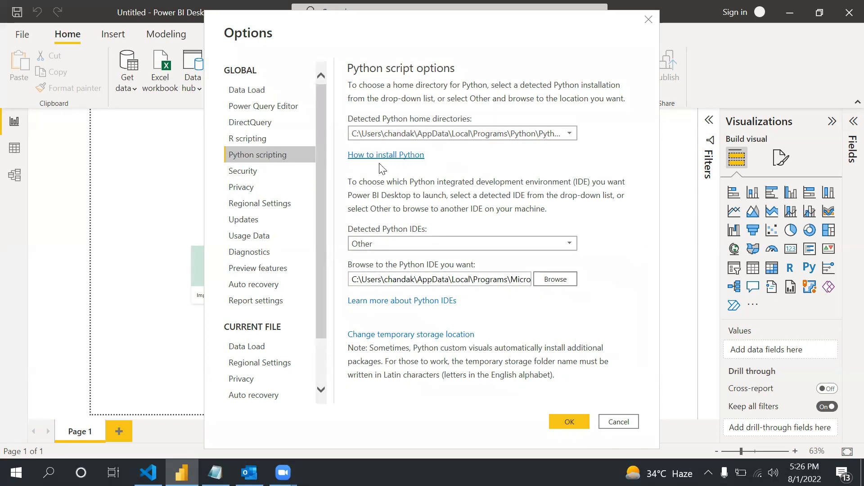
pyautogui.moveTo(406, 161)
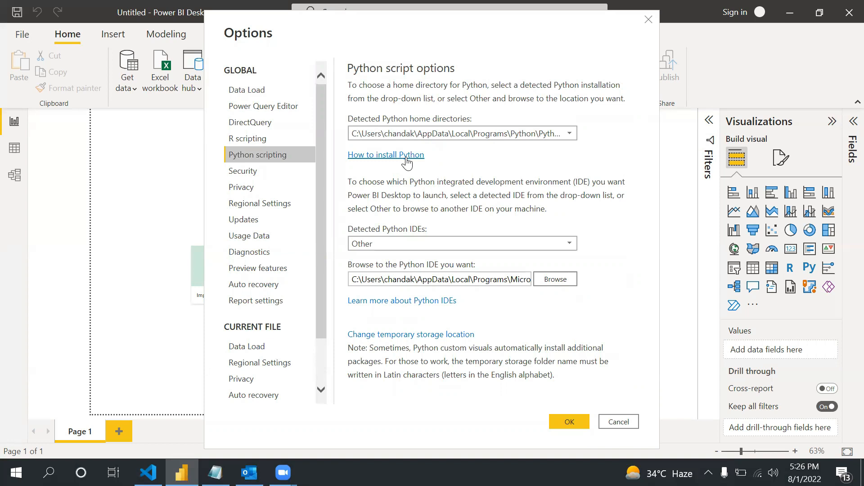
pyautogui.moveTo(527, 151)
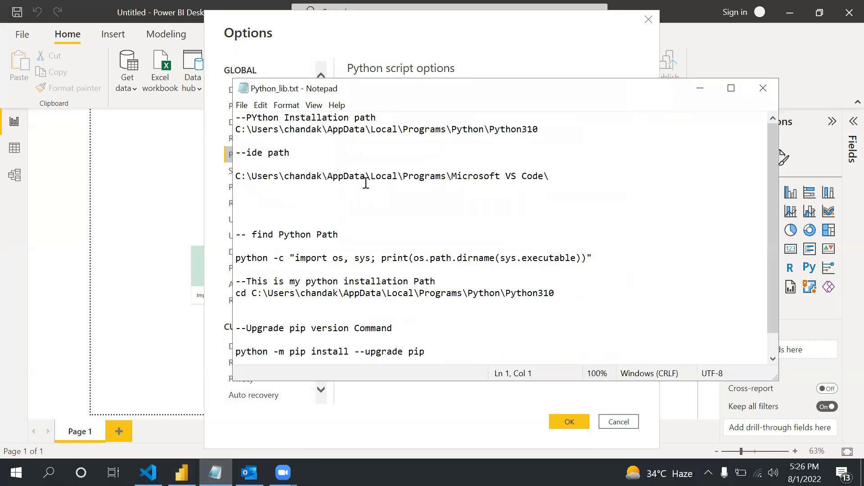
# Step: Run python -c printing os.path.dirname(sys.executable) in Command Prompt, then open This PC
pyautogui.click(48, 473)
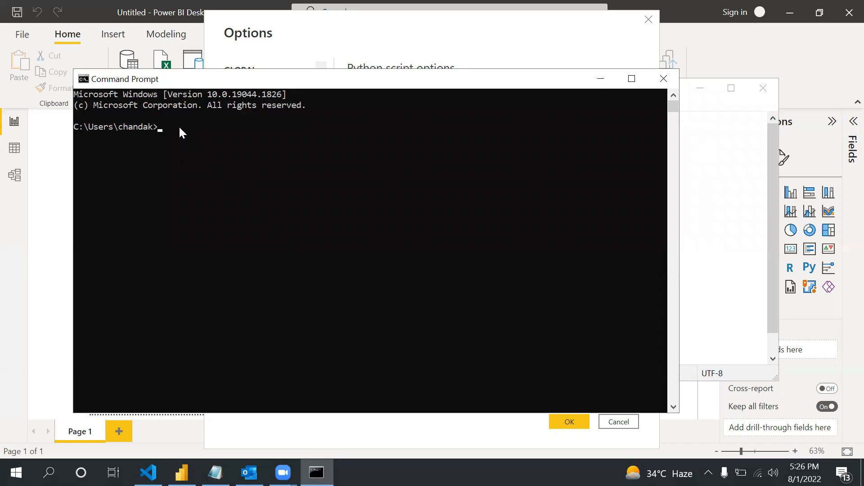
pyautogui.write('python -c "import os, sys; print(os.path.dirname(sys.executable))"')
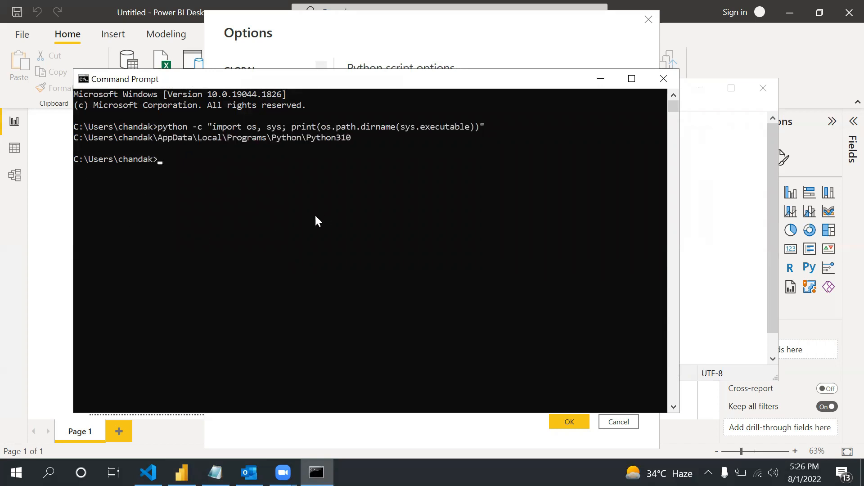
pyautogui.moveTo(74, 138); pyautogui.dragTo(359, 137)
pyautogui.write('thi')
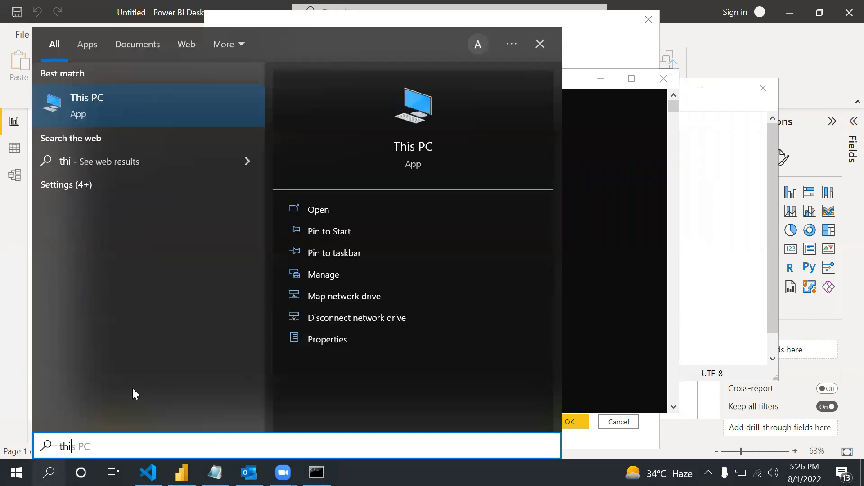
pyautogui.click(86, 105)
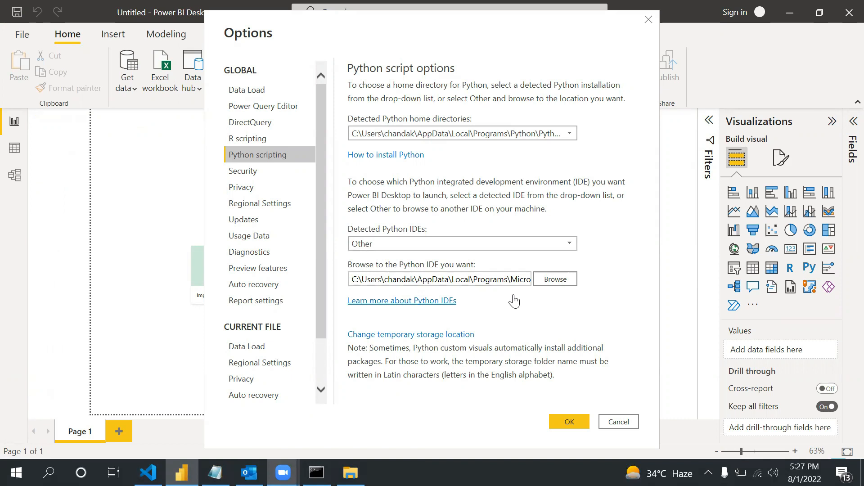
pyautogui.moveTo(583, 282)
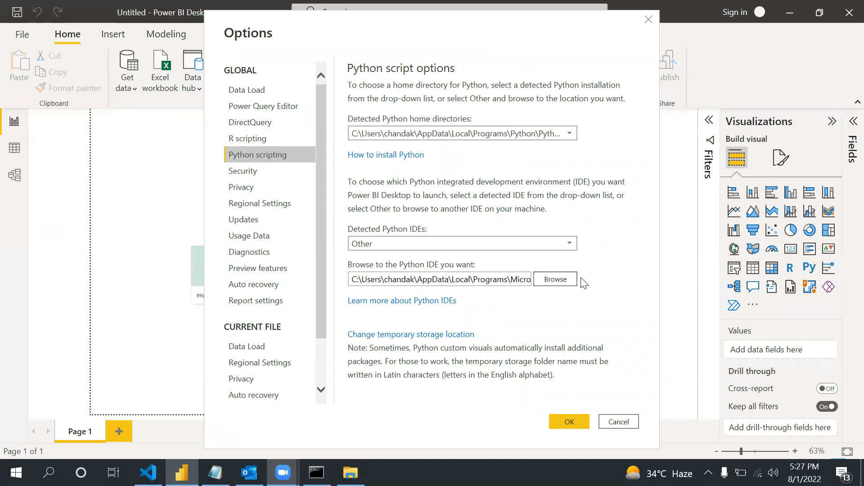
pyautogui.moveTo(559, 302)
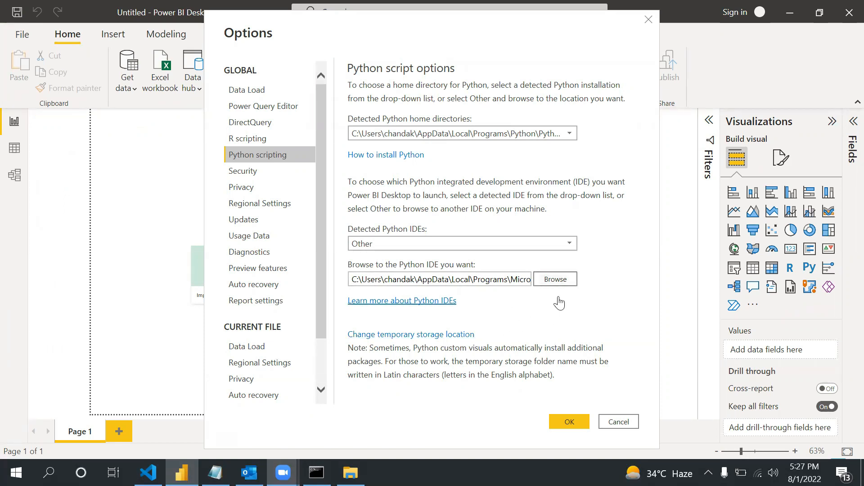
pyautogui.moveTo(602, 275)
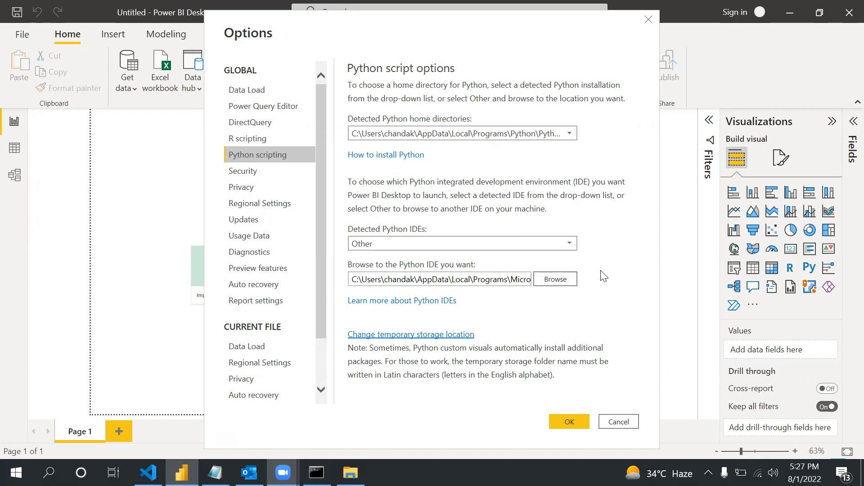
pyautogui.moveTo(604, 450)
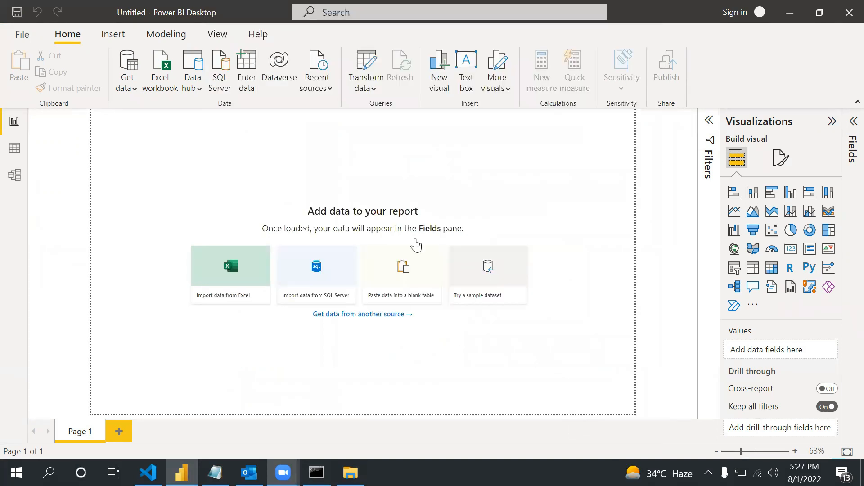
pyautogui.moveTo(722, 272)
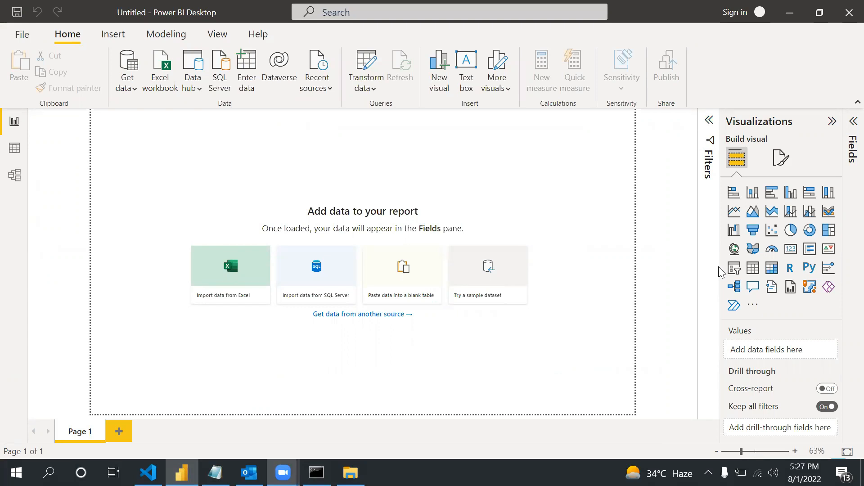
pyautogui.moveTo(267, 387)
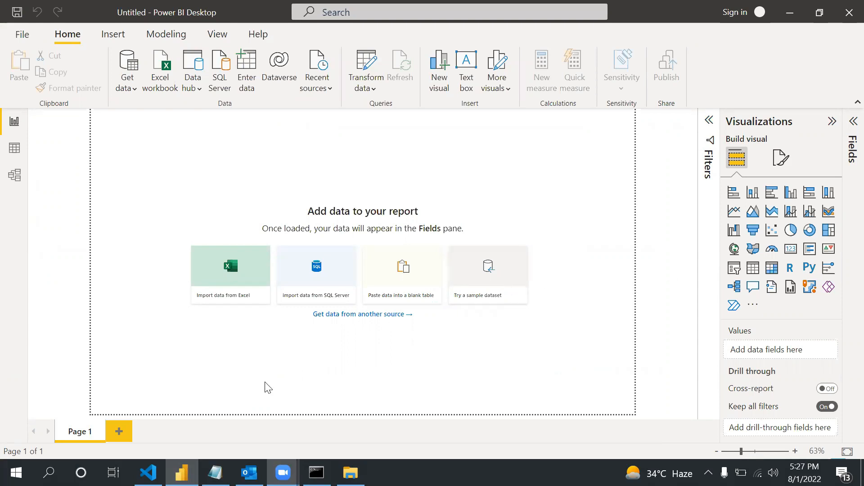
# Step: Select all of the Df1.py DataFrame script with Ctrl+A, then return to Power BI
pyautogui.click(147, 473)
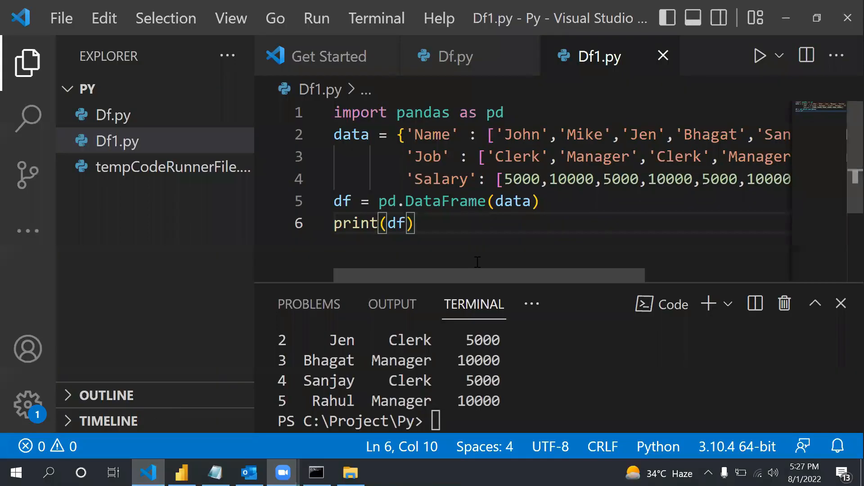
pyautogui.moveTo(383, 142)
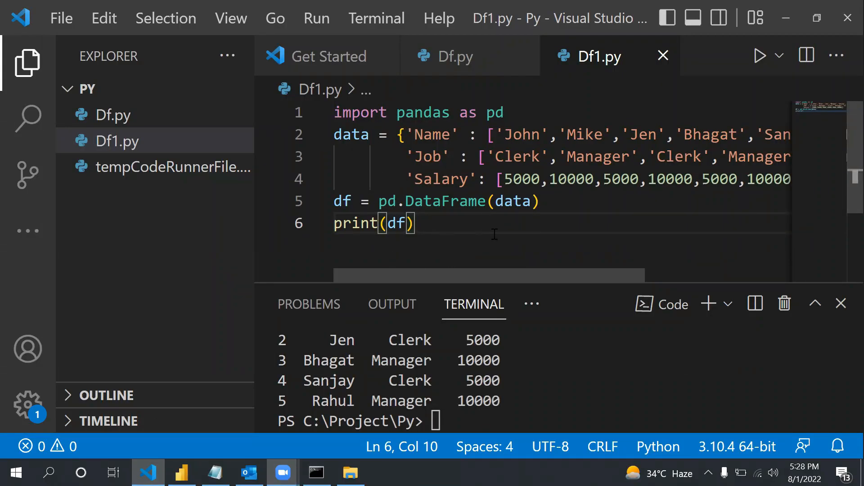
pyautogui.moveTo(518, 248)
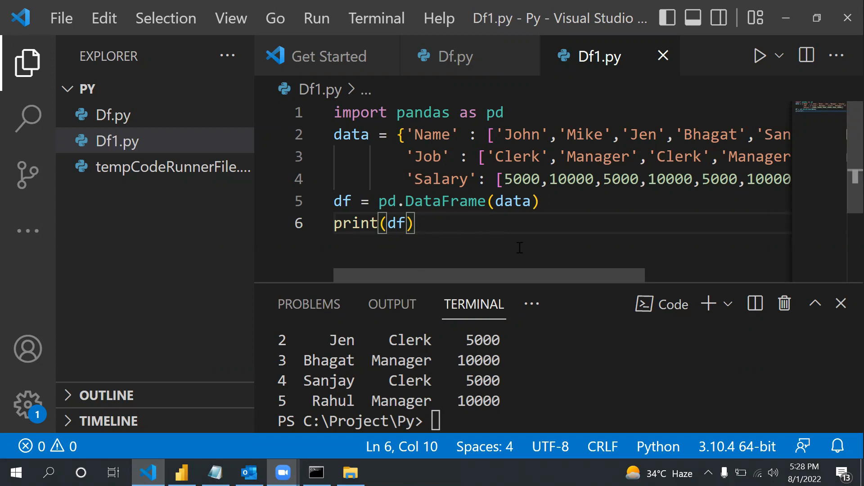
pyautogui.click(759, 54)
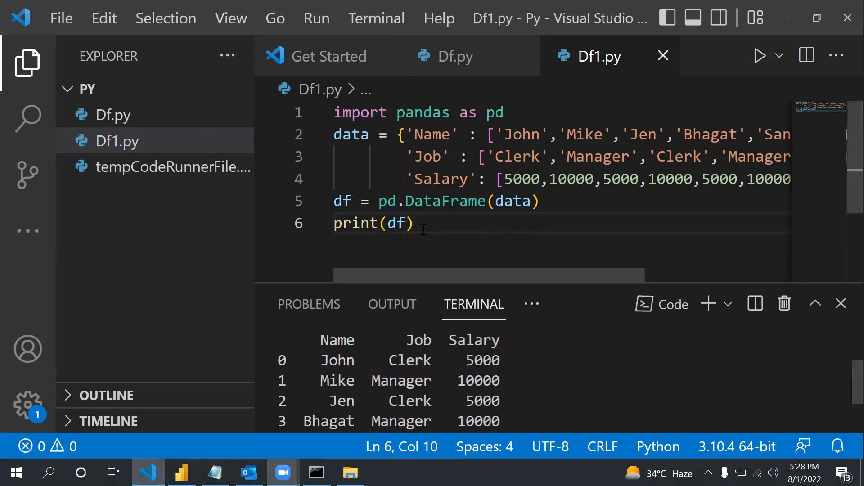
pyautogui.press('ctrl+a')
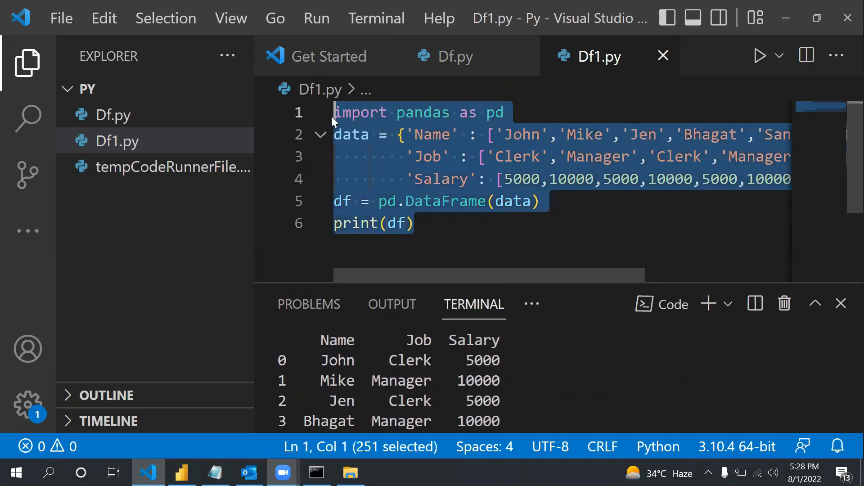
pyautogui.click(182, 473)
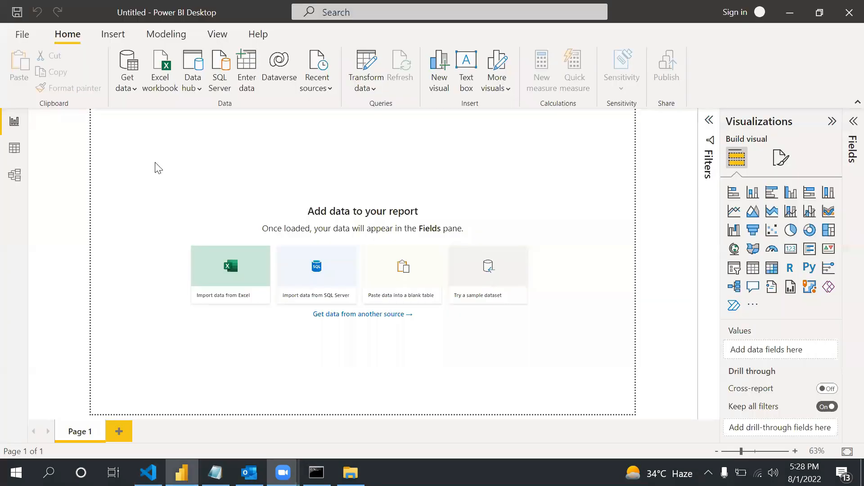
# Step: Choose the Python script source under Get data > More > Other
pyautogui.click(126, 69)
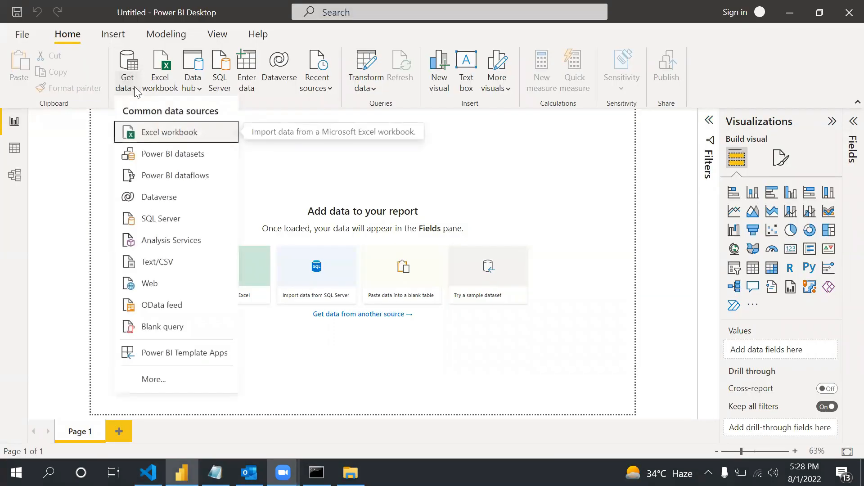
pyautogui.moveTo(150, 283)
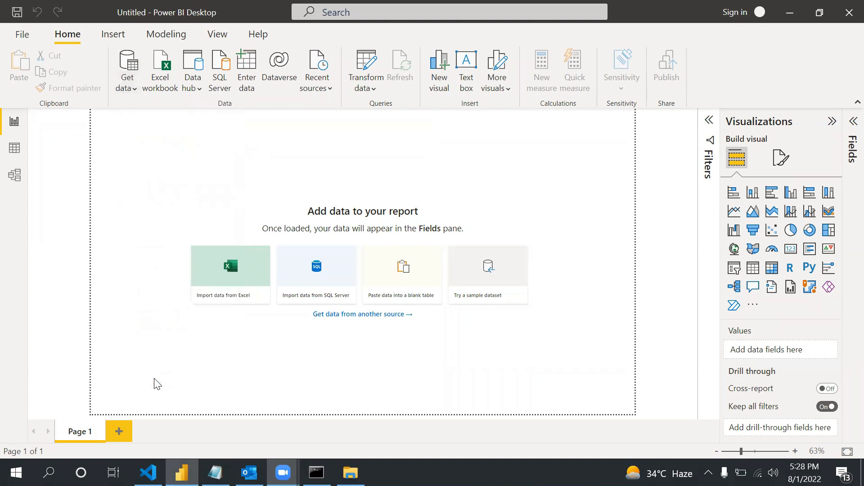
pyautogui.moveTo(264, 284)
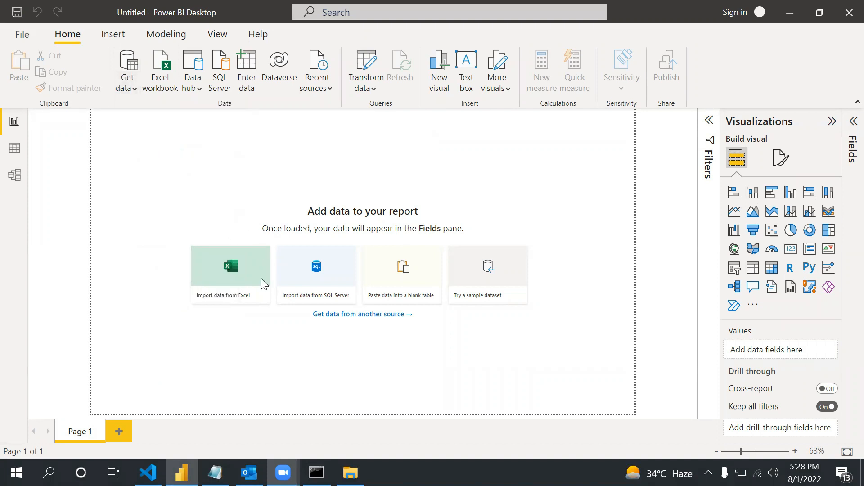
pyautogui.moveTo(293, 314)
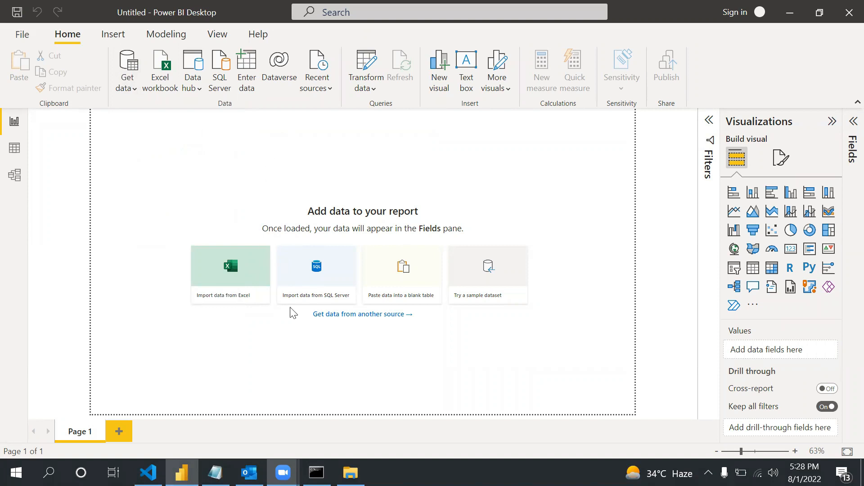
pyautogui.click(361, 314)
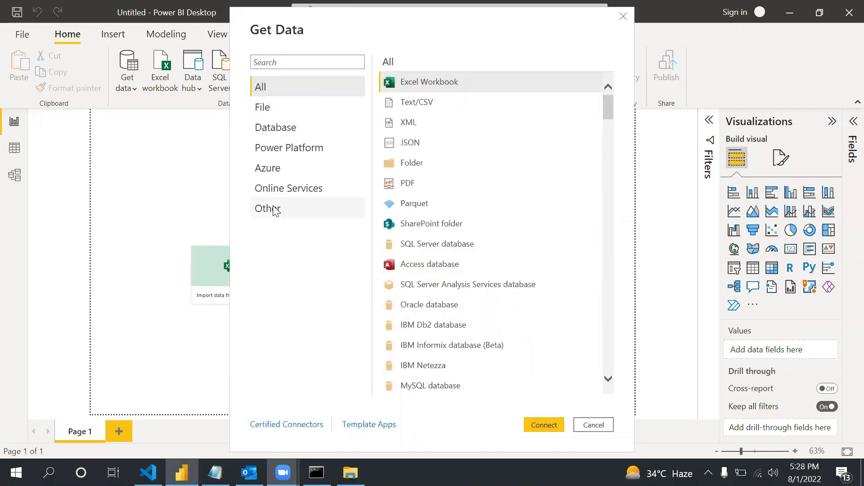
pyautogui.click(267, 208)
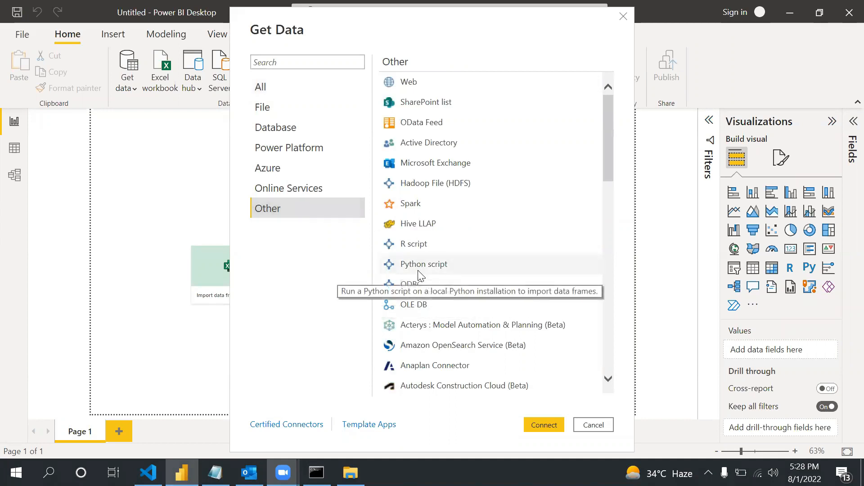
pyautogui.click(593, 425)
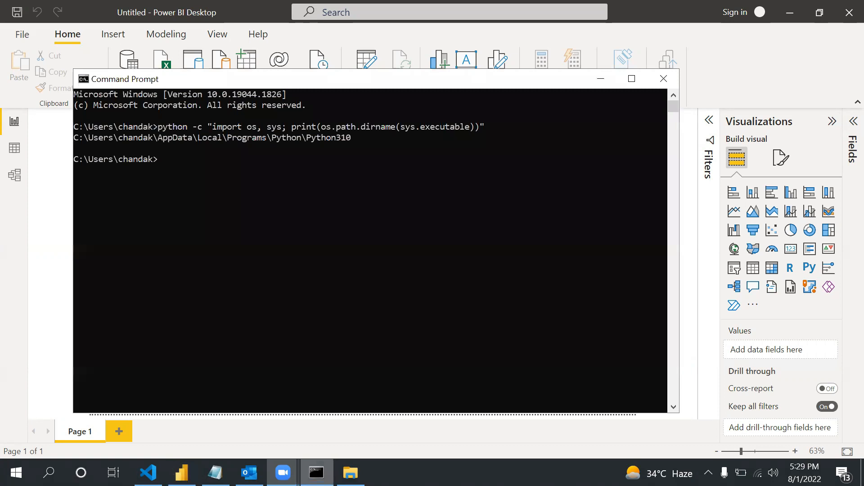
# Step: cd into the Python310 folder and run pip install matplotlib
pyautogui.click(214, 472)
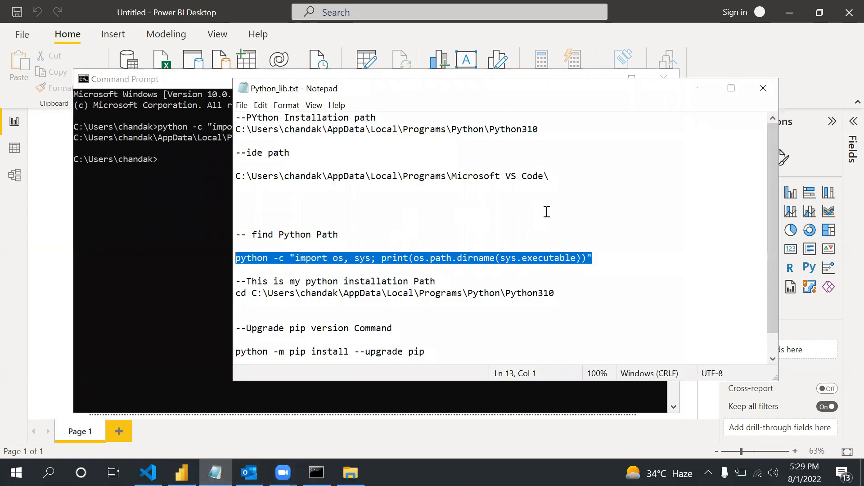
pyautogui.scroll(-3)
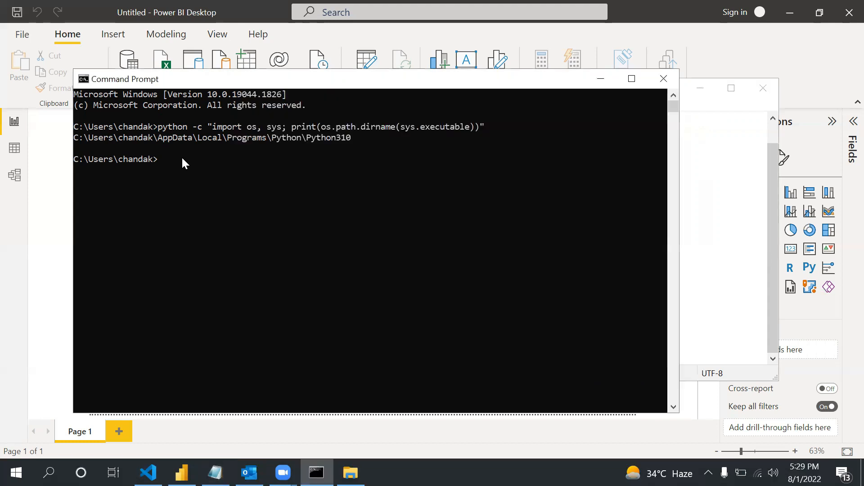
pyautogui.write('cd C:\\Users\\chandak\\AppData\\Local\\Programs\\Python\\Python310')
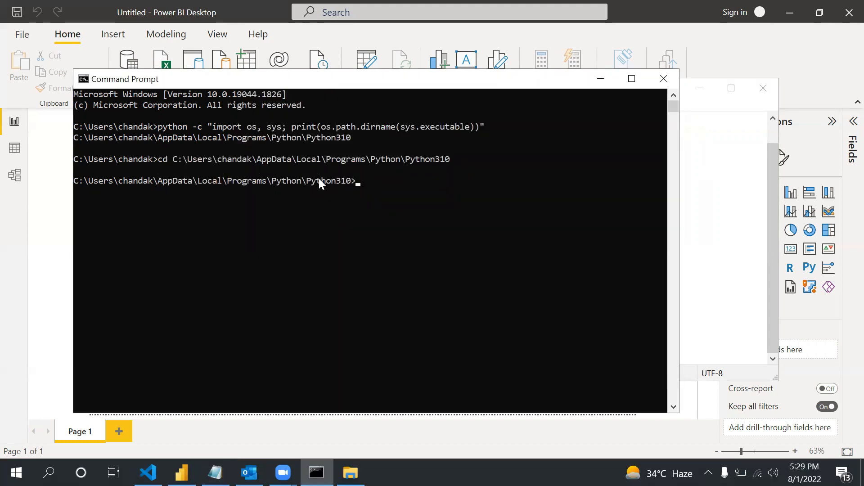
pyautogui.moveTo(395, 211)
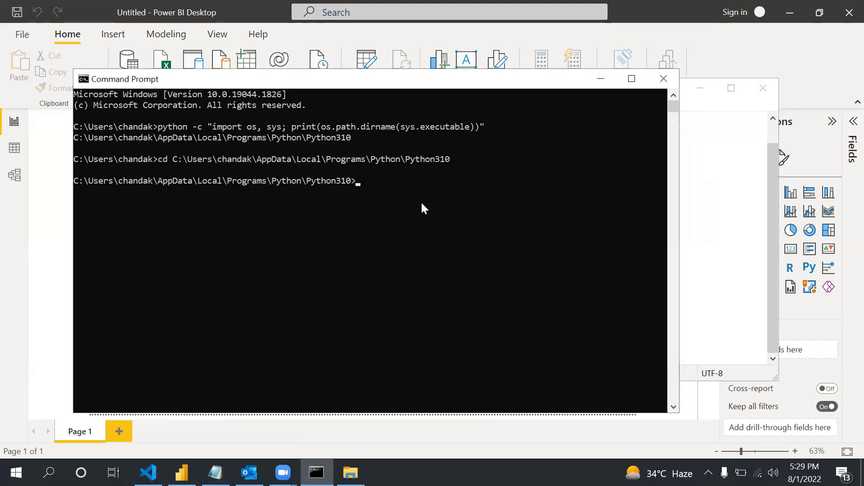
pyautogui.write('pip install matplotlib')
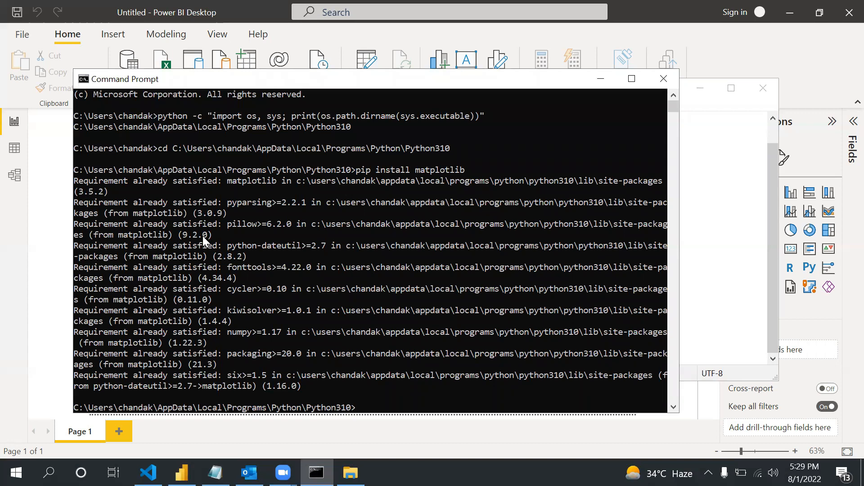
pyautogui.moveTo(340, 290)
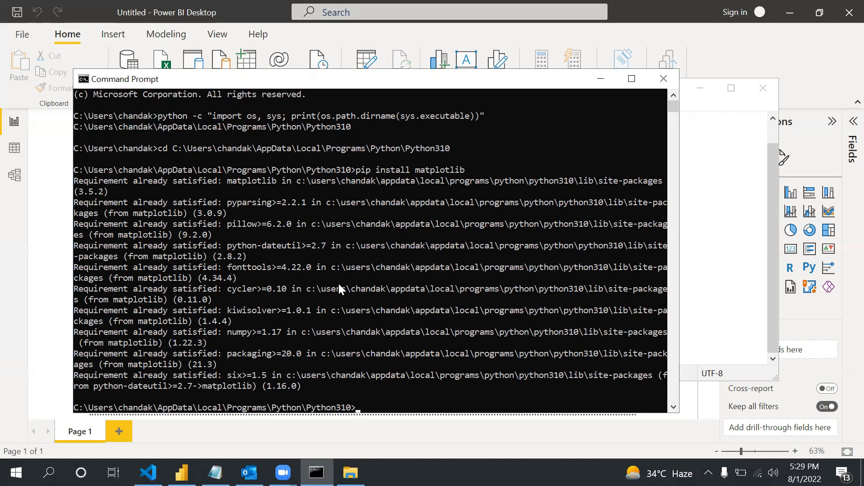
pyautogui.moveTo(425, 189)
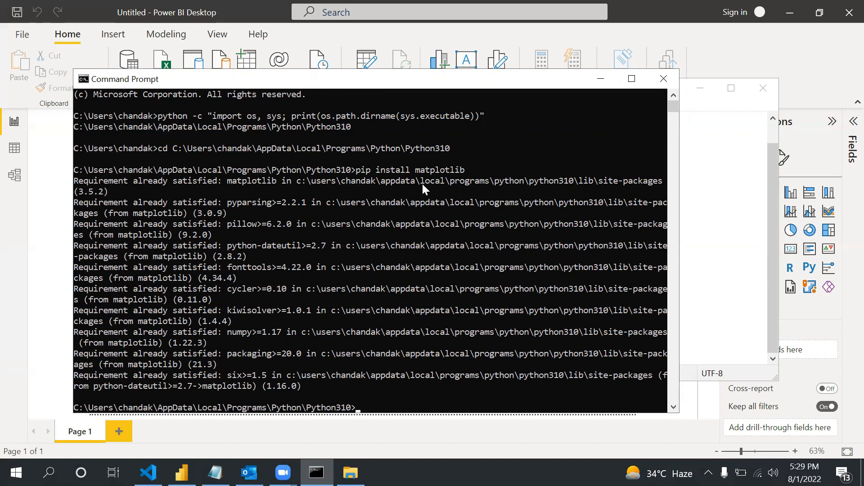
pyautogui.moveTo(467, 185)
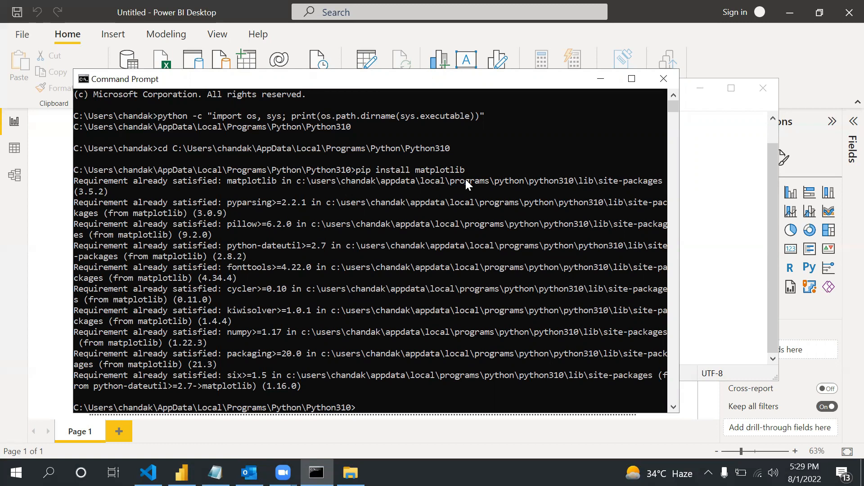
pyautogui.moveTo(393, 248)
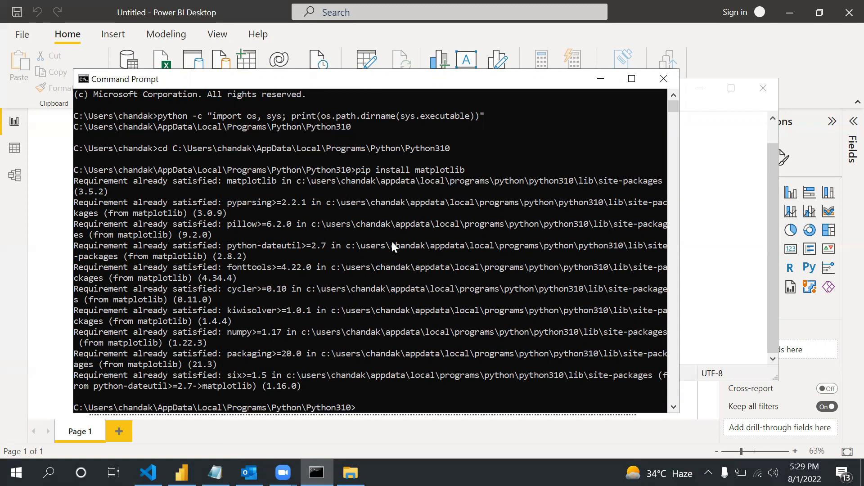
# Step: Copy the 'python -m pip install --upgrade pip' line from Notepad and run it
pyautogui.click(215, 473)
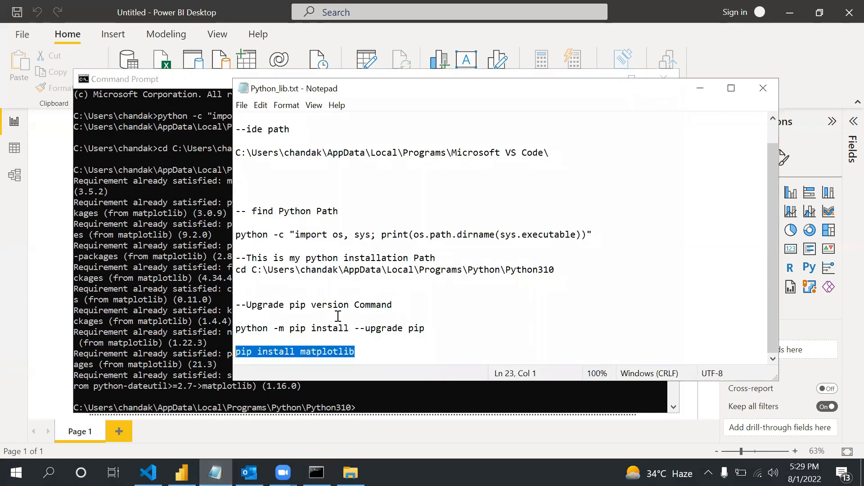
pyautogui.click(339, 266)
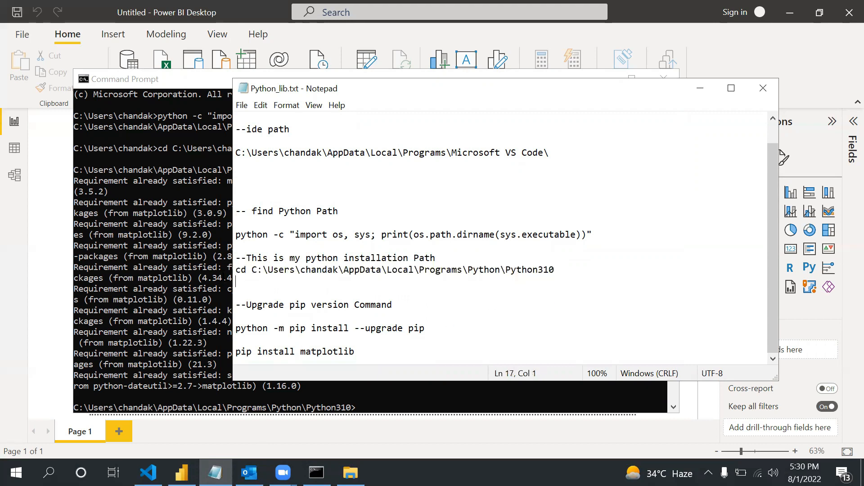
pyautogui.tripleClick(394, 269)
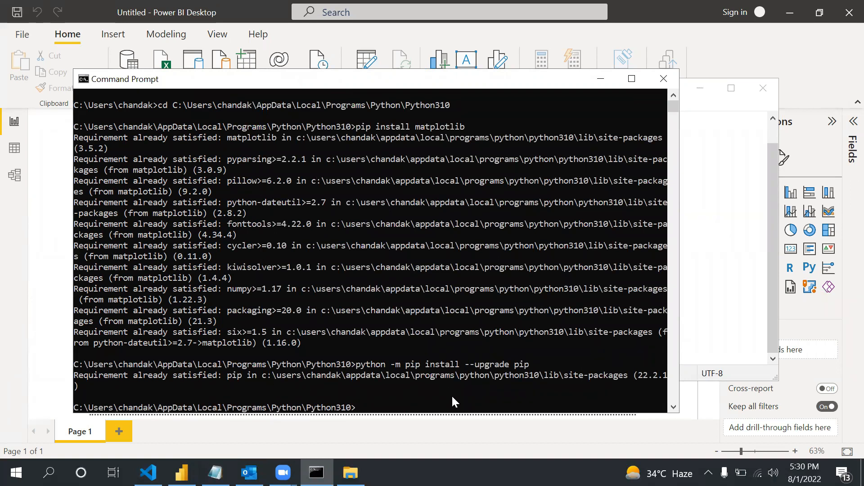
pyautogui.write('pip install matplotlib')
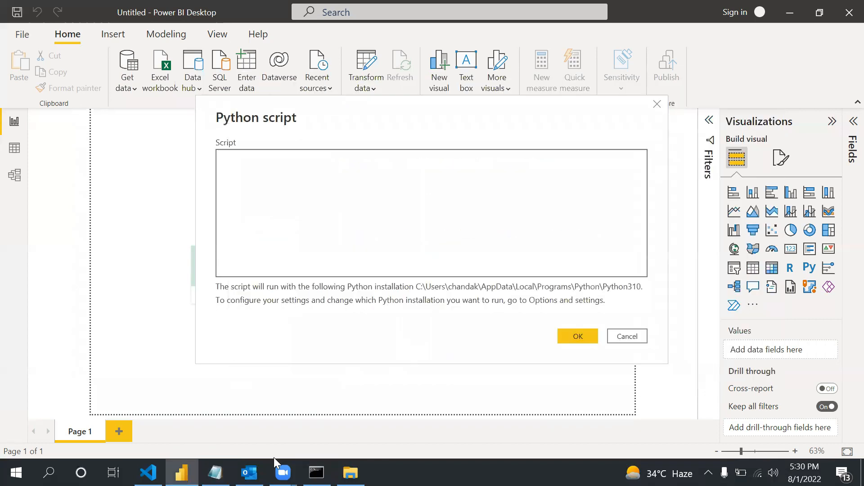
# Step: Enter the 'import pandas as pd' DataFrame script in the Script box and confirm
pyautogui.click(147, 473)
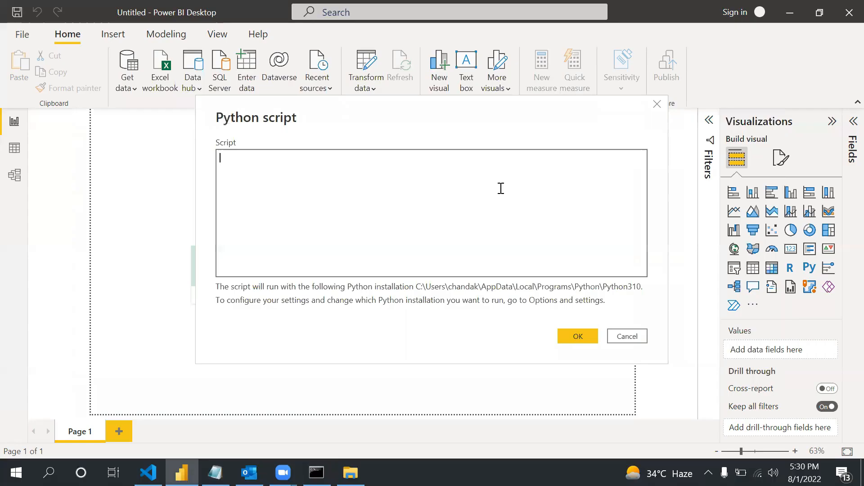
pyautogui.write('import pandas as pd')
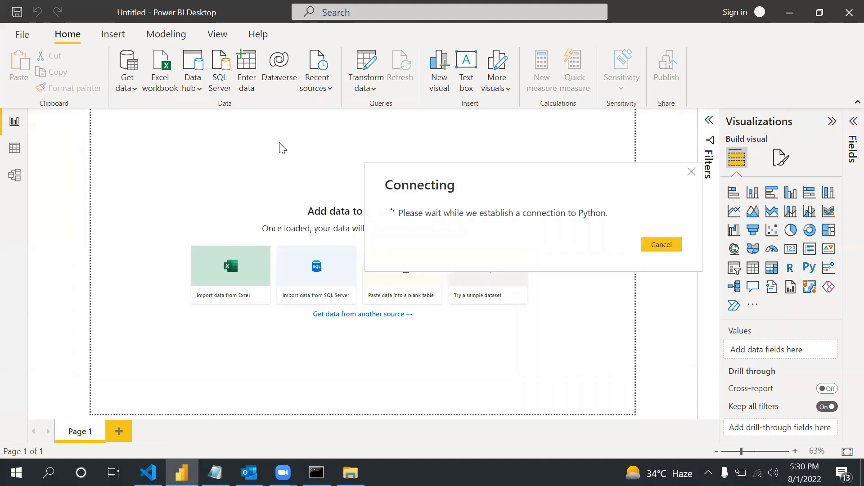
pyautogui.click(661, 244)
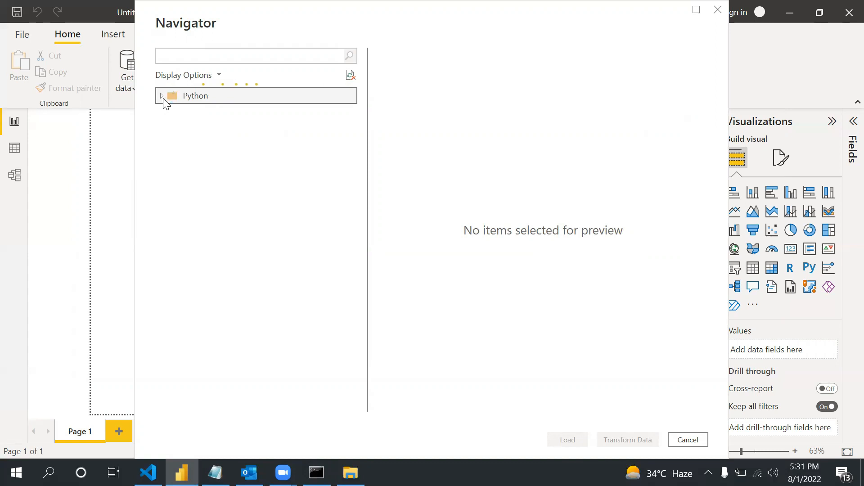
# Step: Expand the Python folder in Navigator, tick df, and load it
pyautogui.click(162, 95)
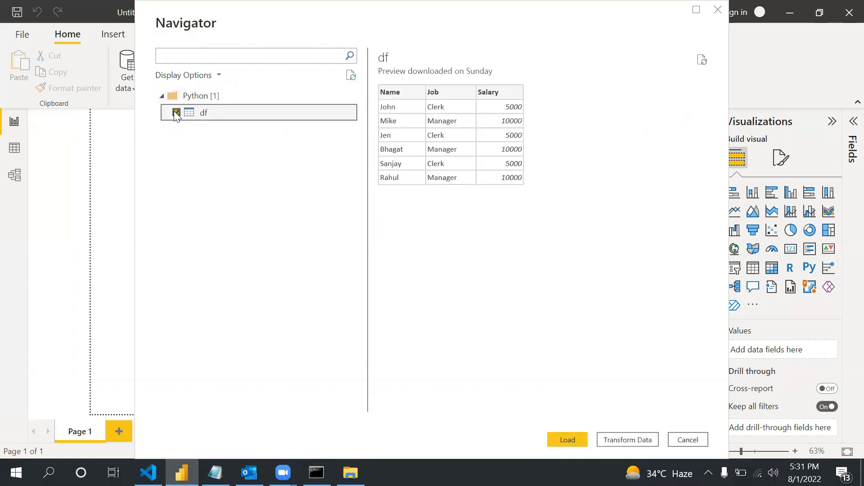
pyautogui.click(176, 113)
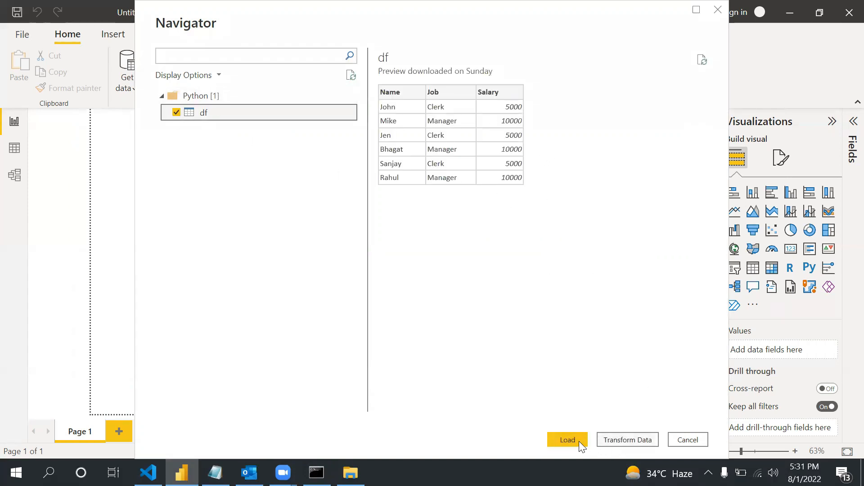
pyautogui.click(567, 439)
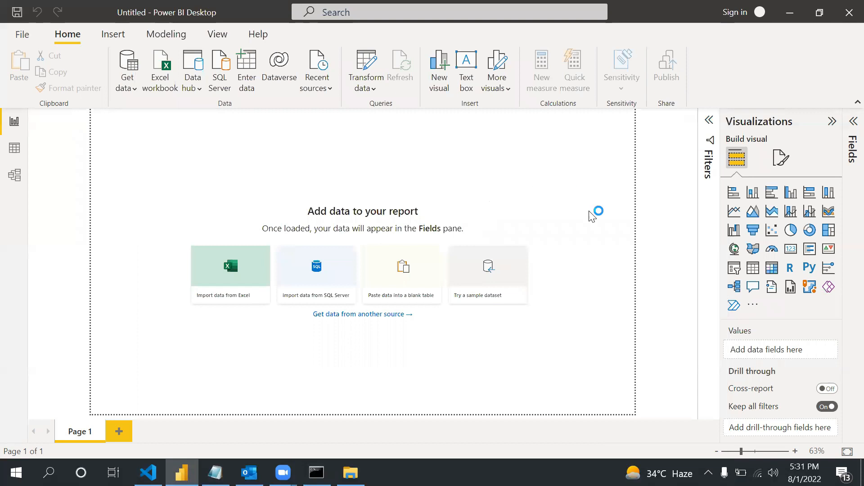
pyautogui.moveTo(565, 267)
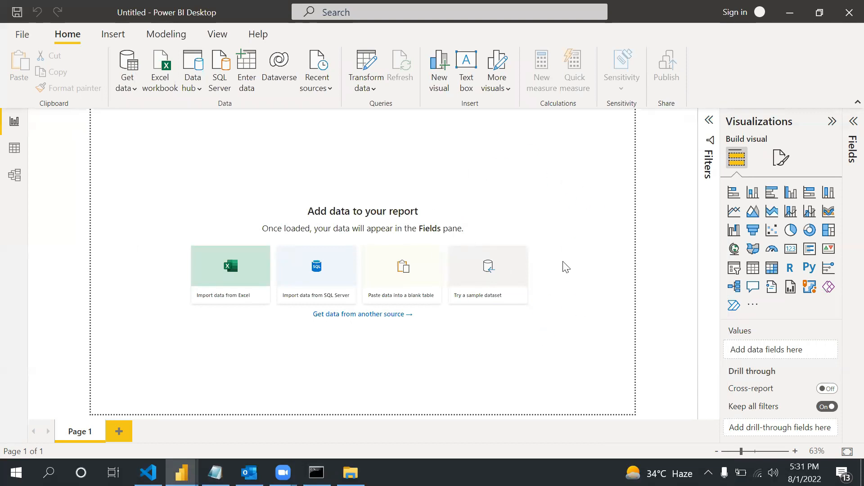
pyautogui.click(230, 267)
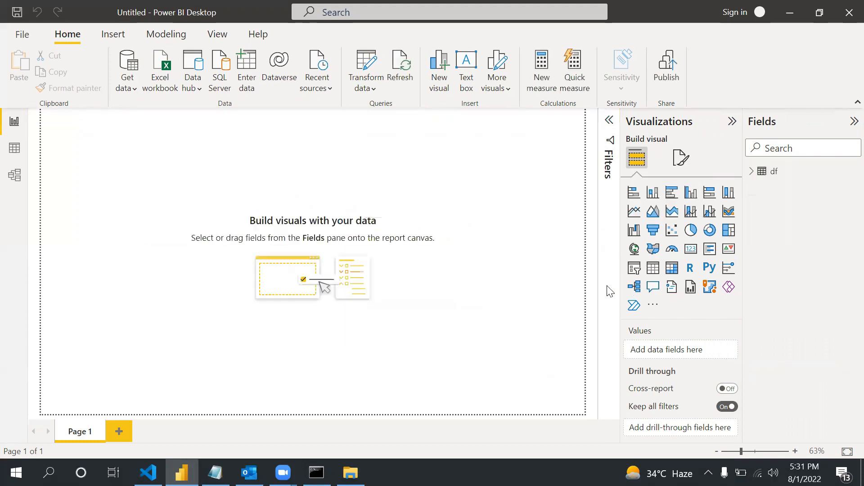
pyautogui.moveTo(846, 207)
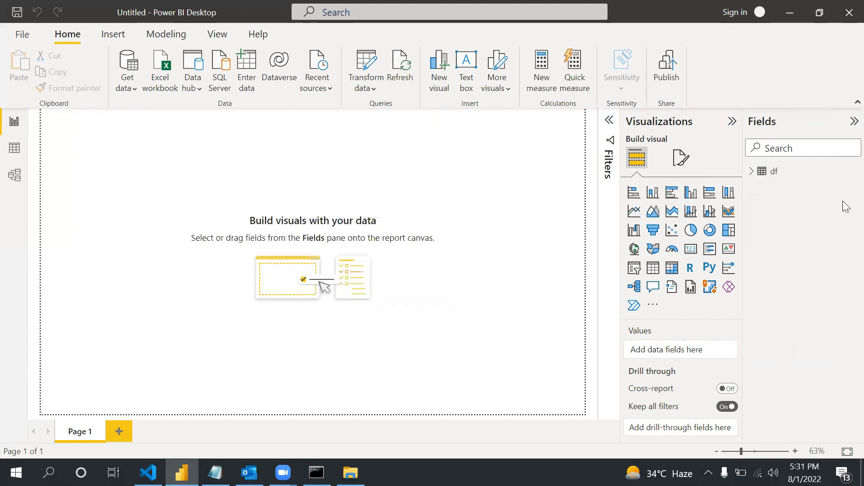
# Step: Expand the df table in the Fields pane to show Job, Name and Salary
pyautogui.click(751, 171)
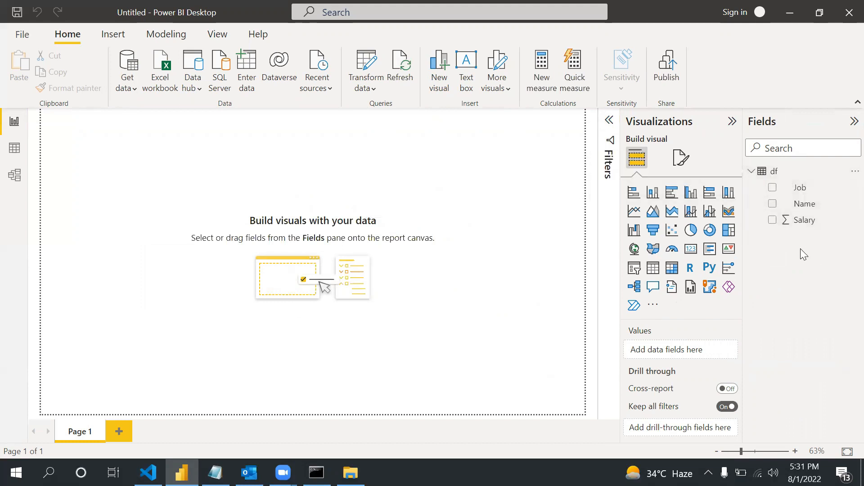
pyautogui.moveTo(691, 212)
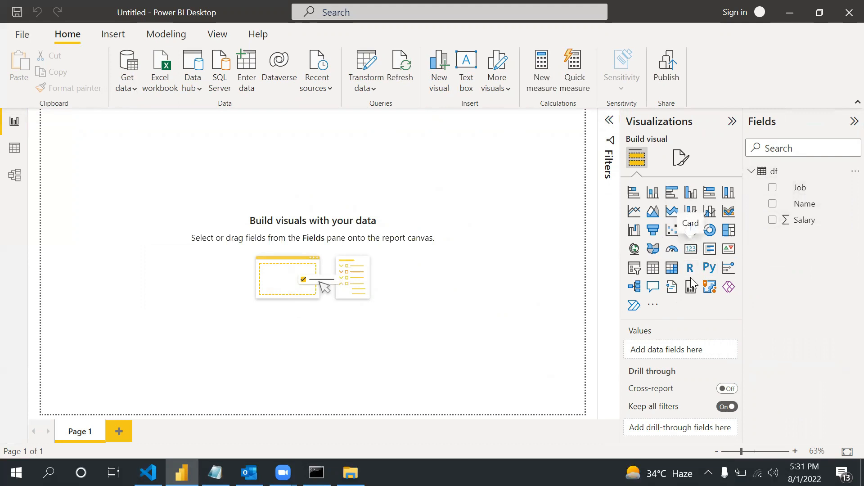
pyautogui.moveTo(710, 269)
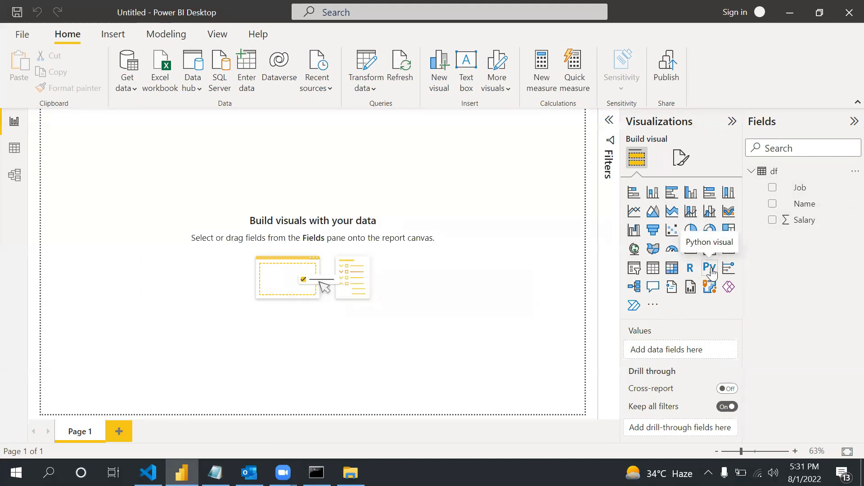
# Step: Insert a Python visual from Visualizations and allow script visuals to run
pyautogui.click(709, 269)
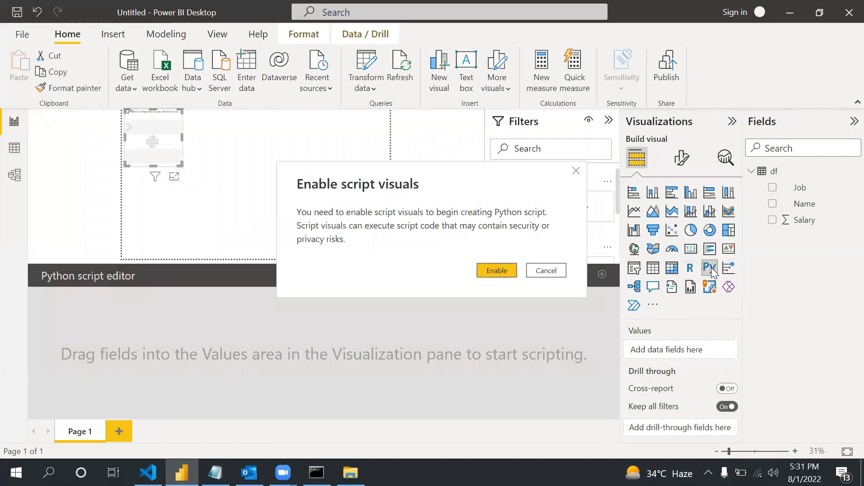
pyautogui.moveTo(451, 260)
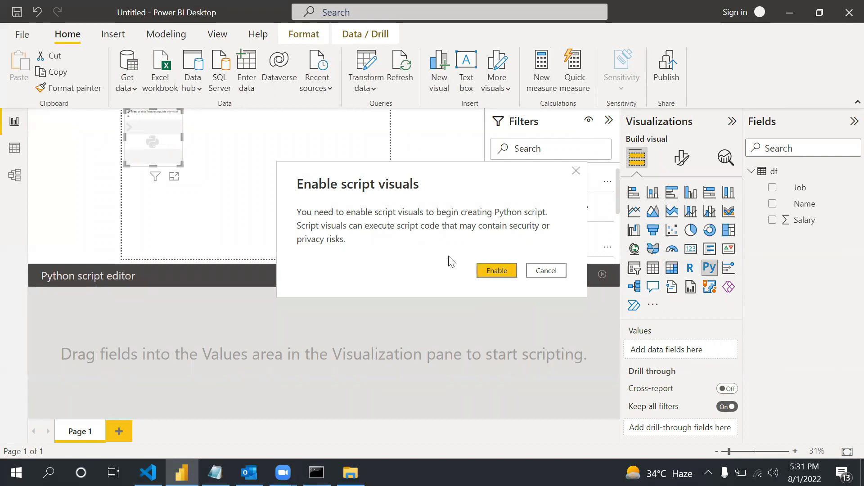
pyautogui.moveTo(171, 154)
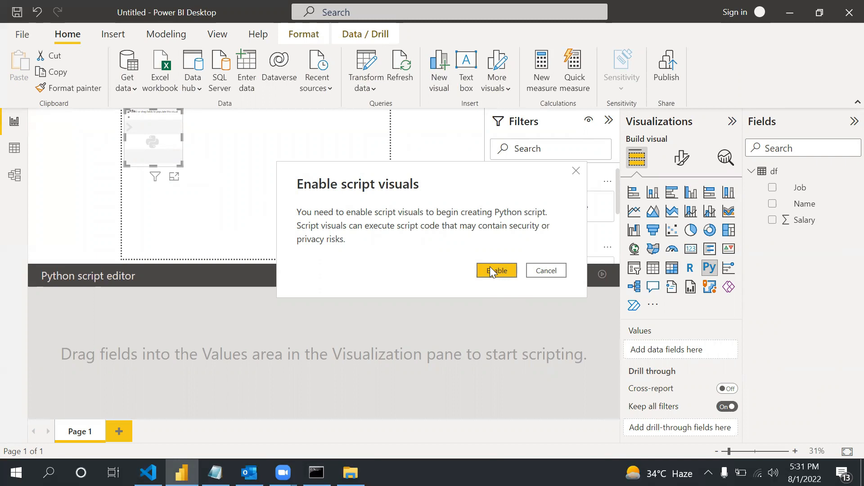
pyautogui.click(496, 271)
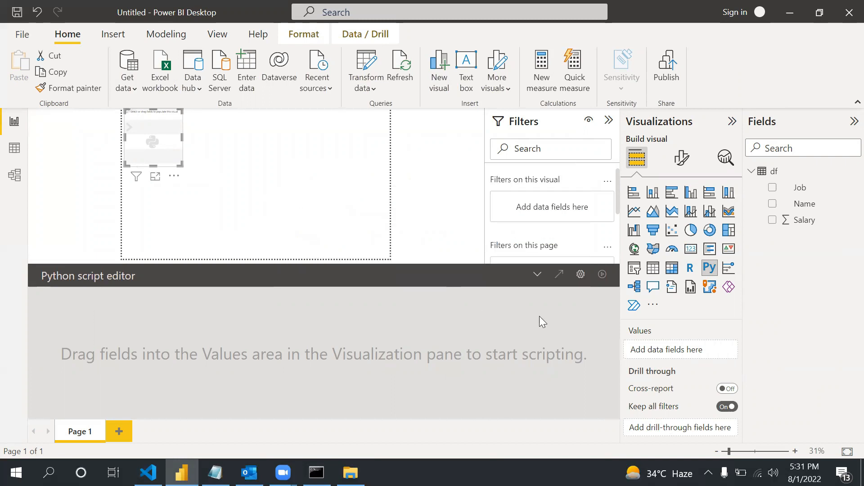
pyautogui.moveTo(194, 169)
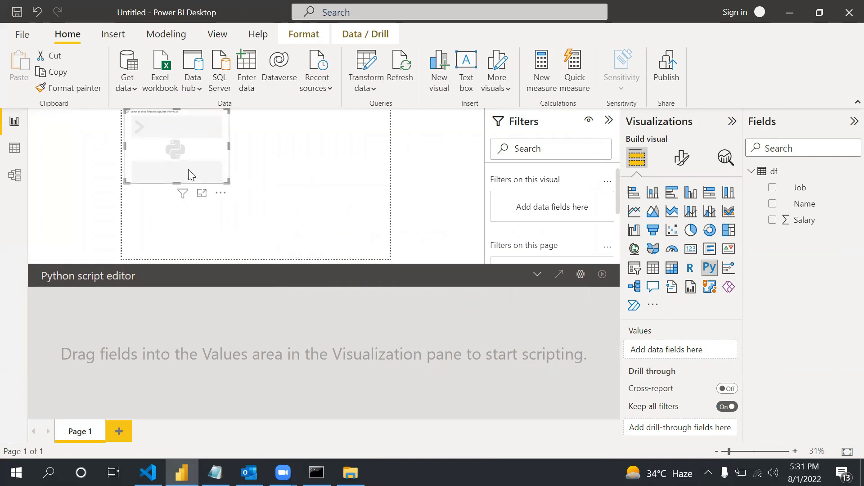
pyautogui.moveTo(177, 155)
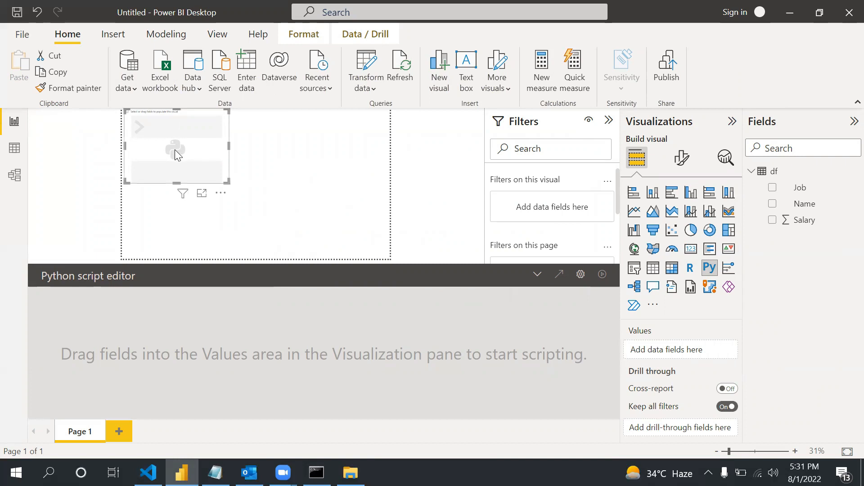
pyautogui.moveTo(195, 158)
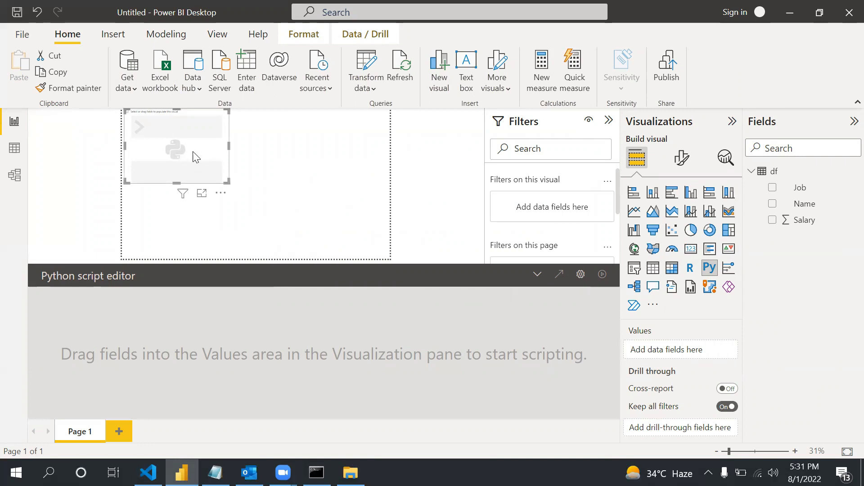
pyautogui.moveTo(196, 133)
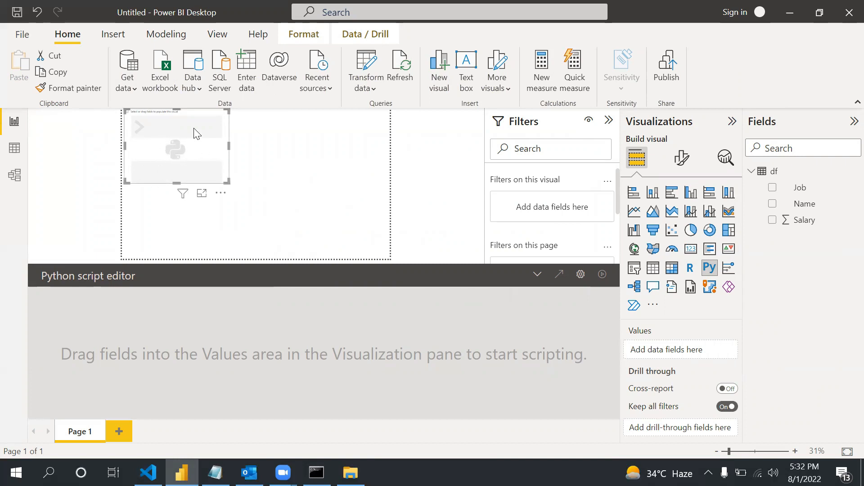
pyautogui.moveTo(215, 184)
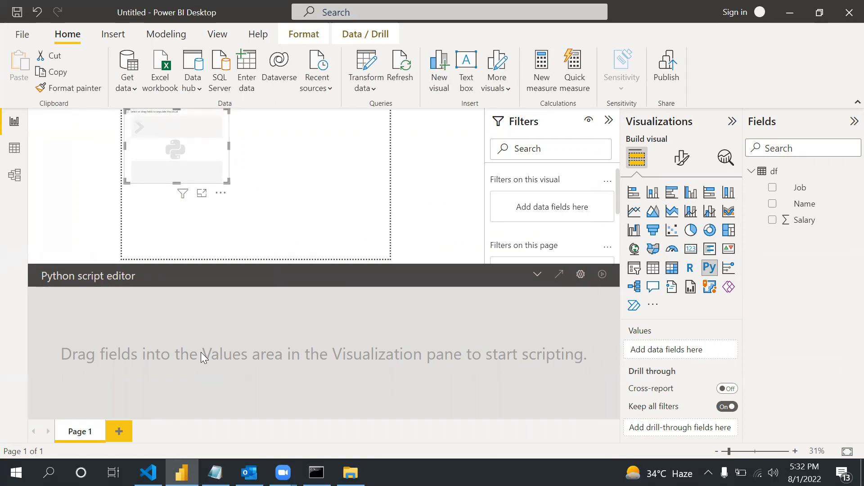
pyautogui.moveTo(480, 291)
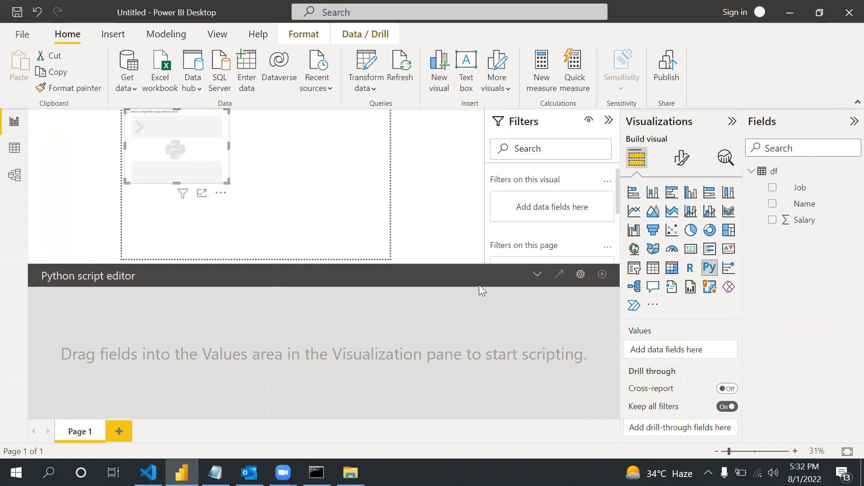
pyautogui.moveTo(609, 407)
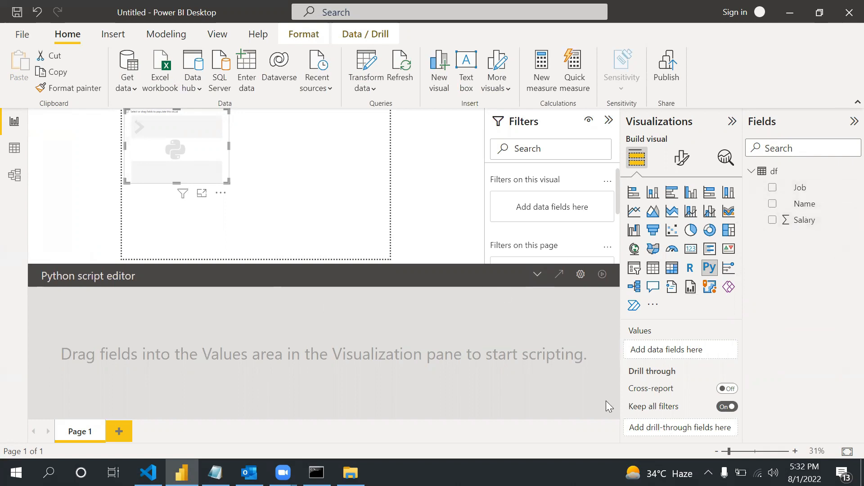
pyautogui.moveTo(247, 327)
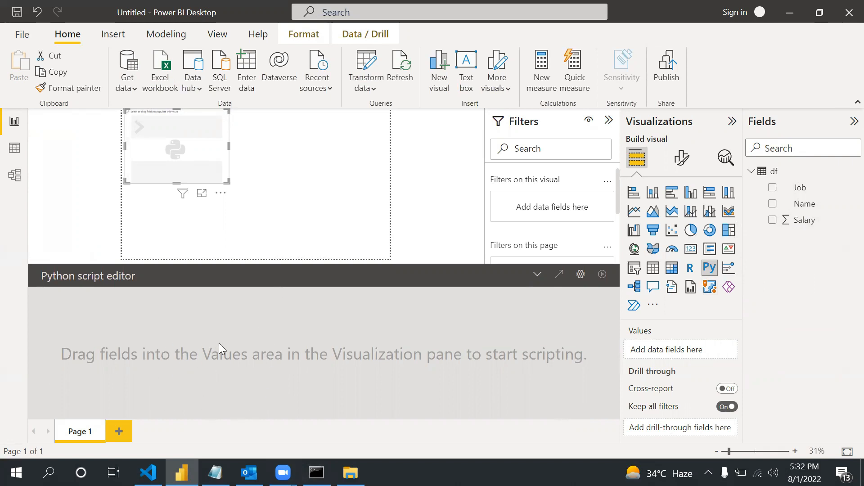
pyautogui.moveTo(818, 203)
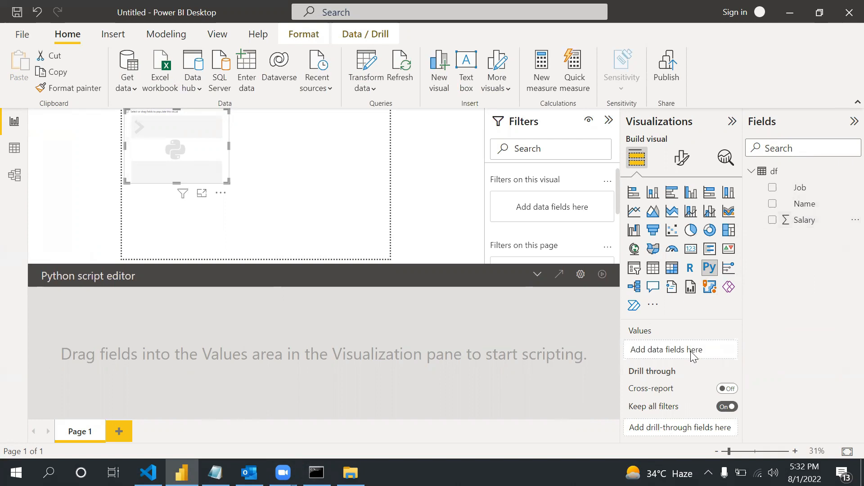
# Step: Add Salary and Name to the Python visual's Values, generating the pandas dataset preamble
pyautogui.click(772, 220)
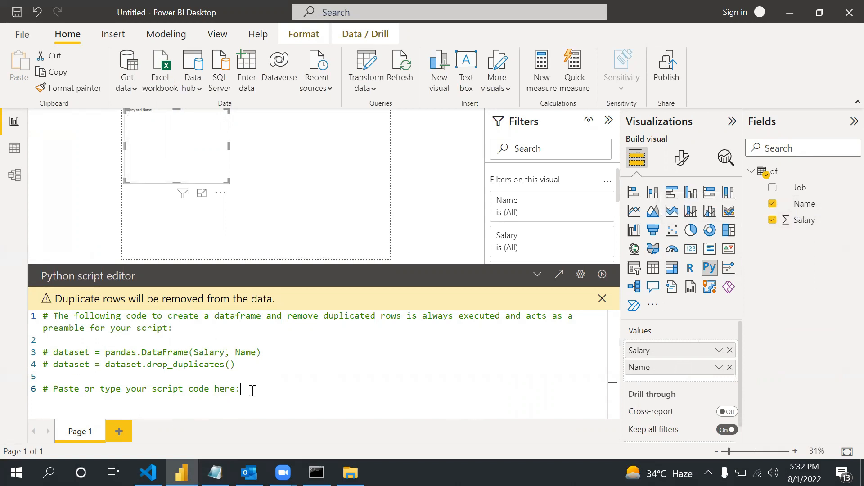
pyautogui.press('enter')
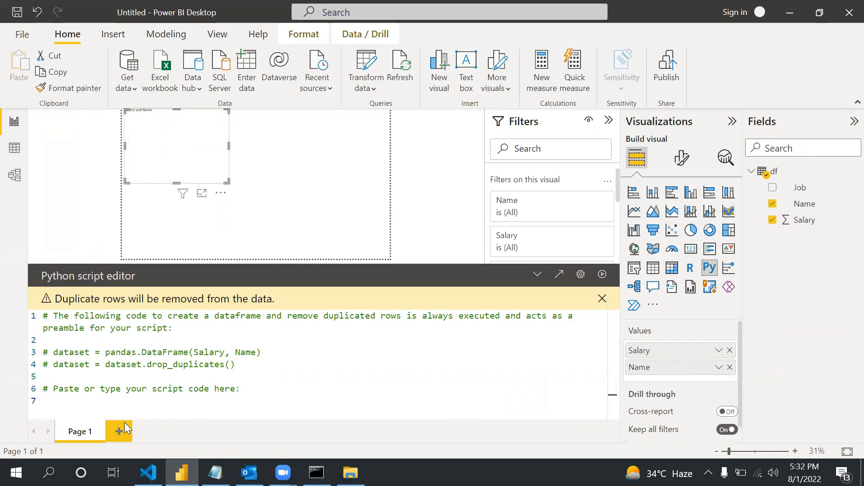
pyautogui.moveTo(118, 431)
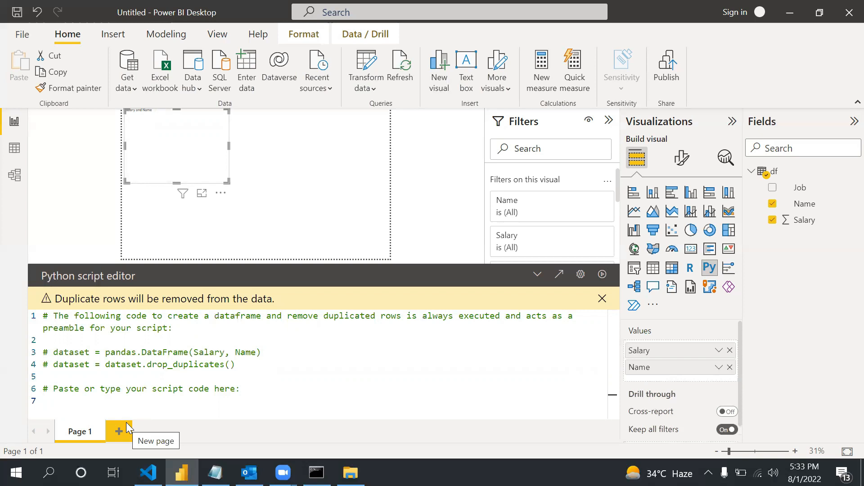
pyautogui.moveTo(394, 110)
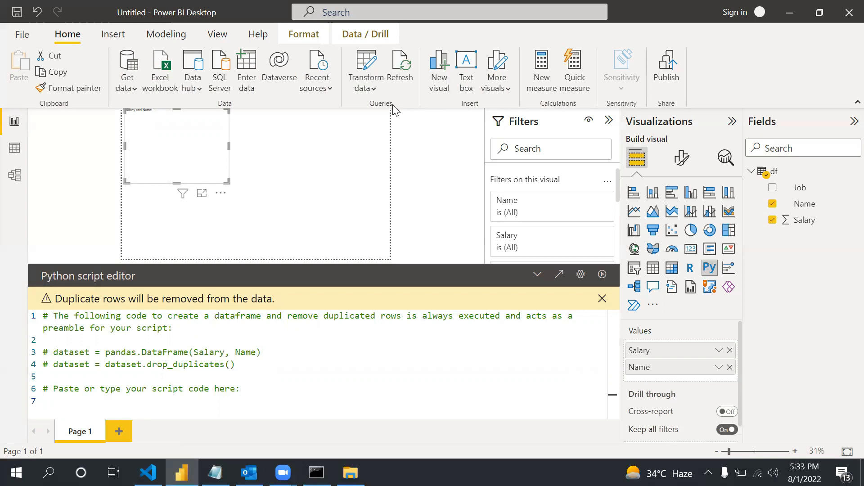